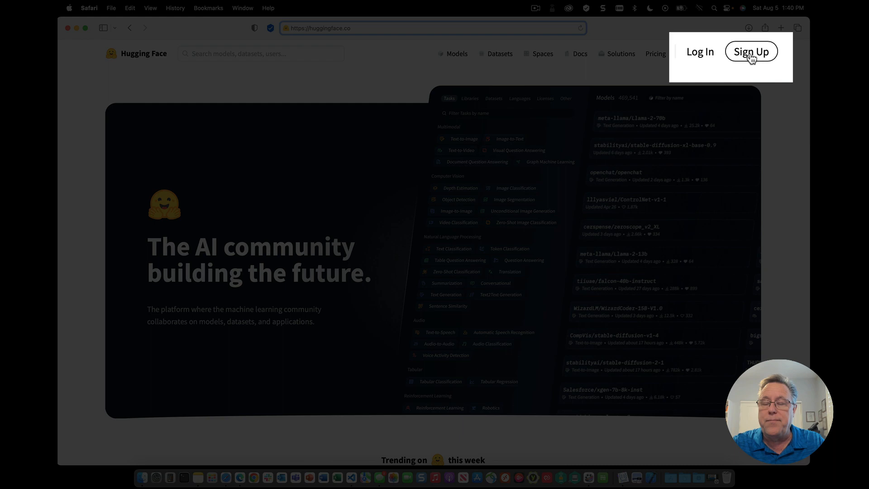
Step: Sign in to Hugging Face and open the Models catalogue
click(752, 50)
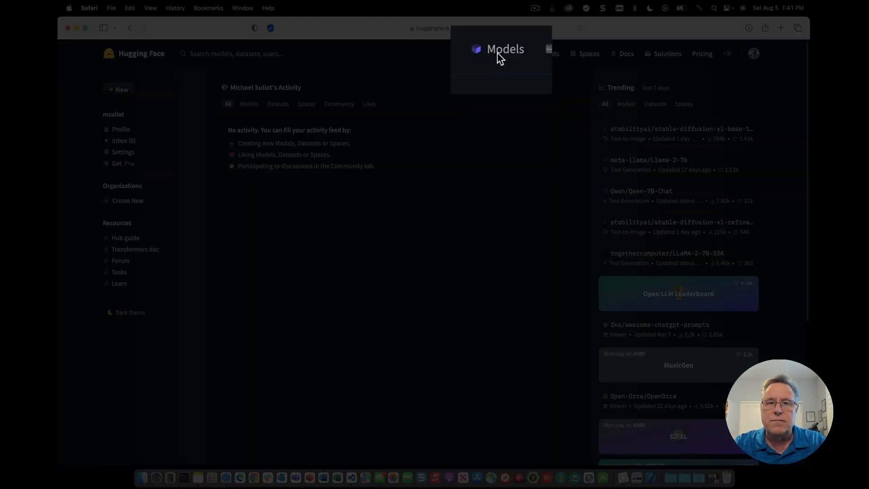
click(505, 53)
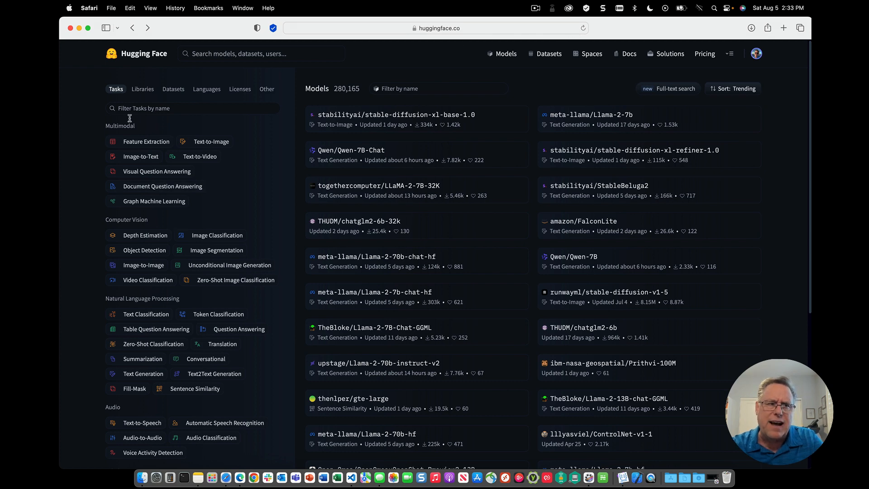
Step: Filter the catalogue to Summarization models sorted by Most Downloads
click(142, 358)
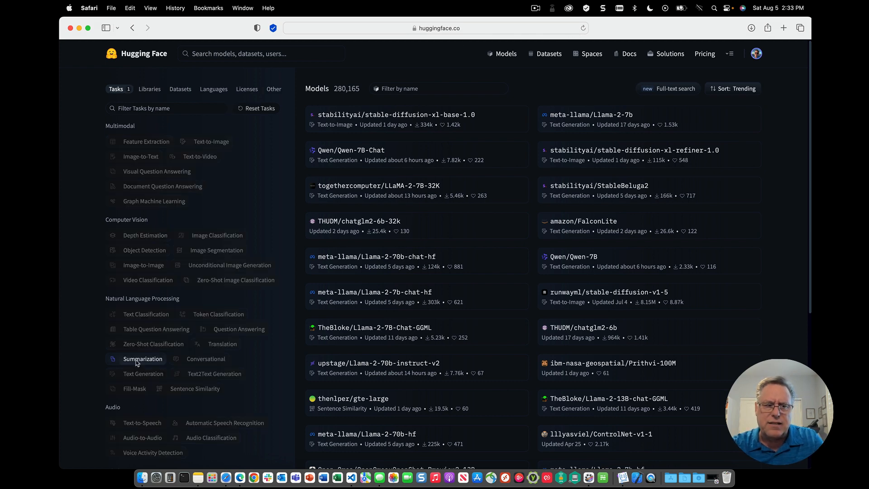
click(142, 358)
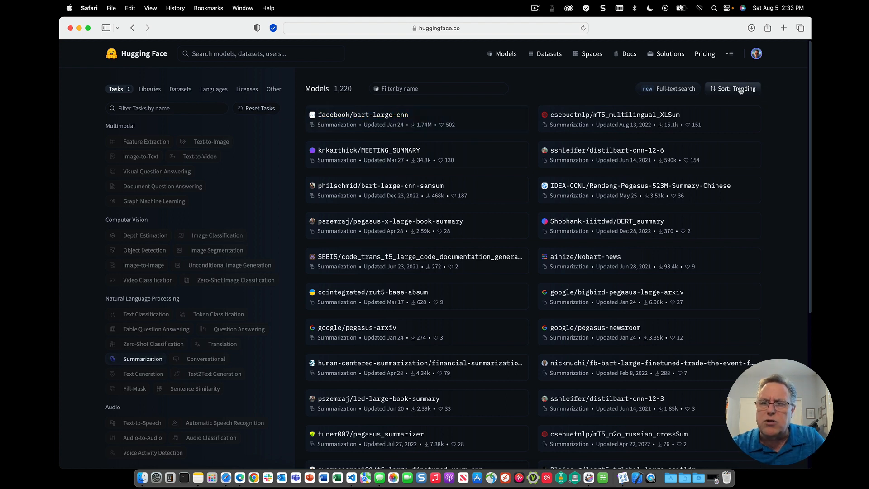
click(741, 88)
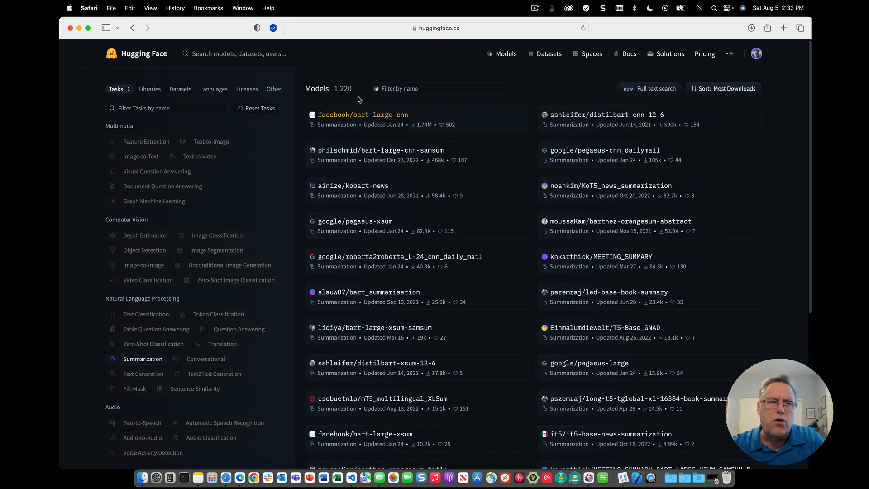
click(261, 53)
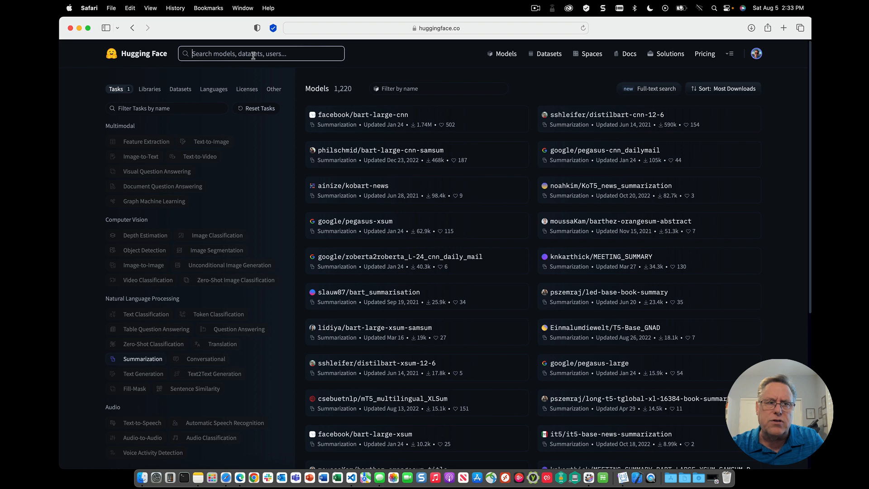
Step: Open facebook/bart-large-cnn and scroll through its model card and inference example
click(260, 53)
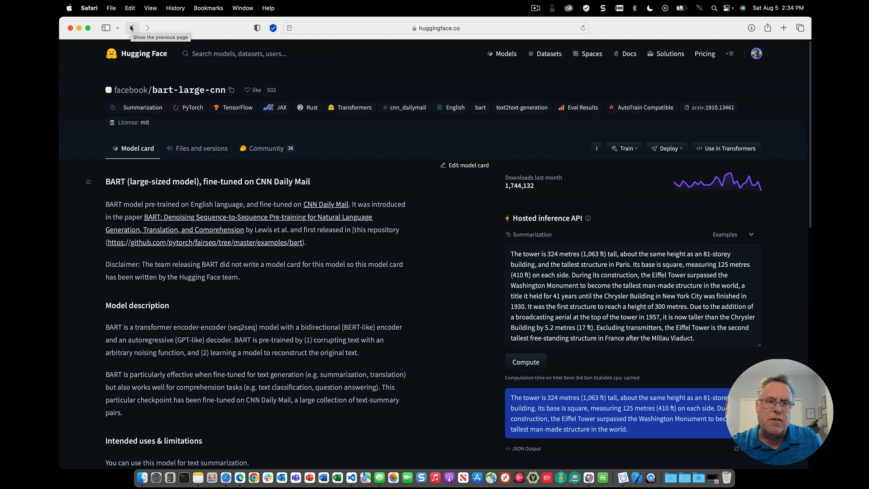
mouse_move(345, 189)
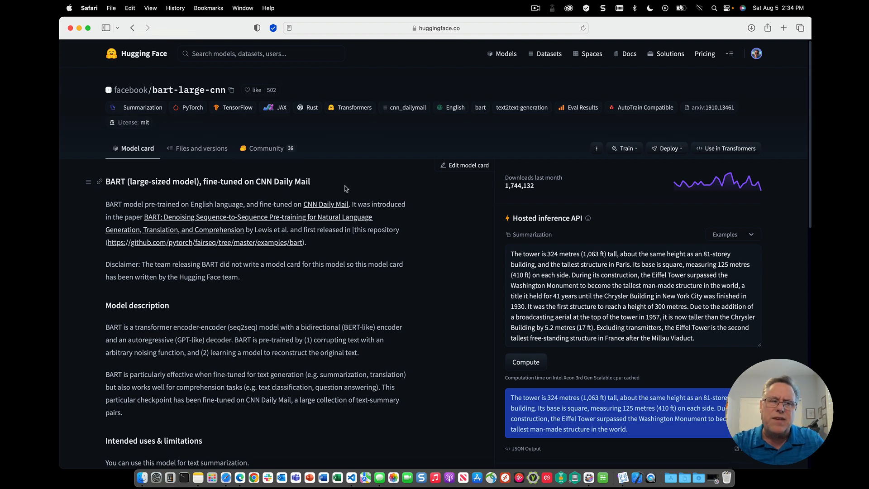
scroll(down, 3)
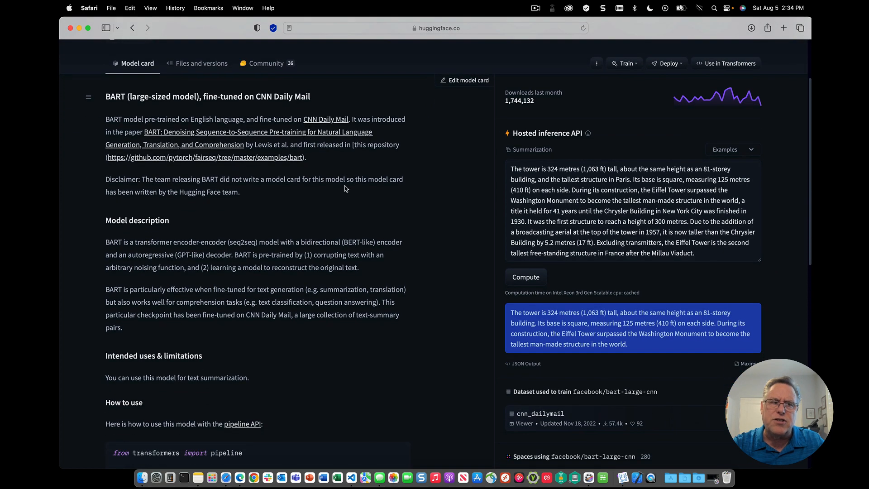
scroll(down, 3)
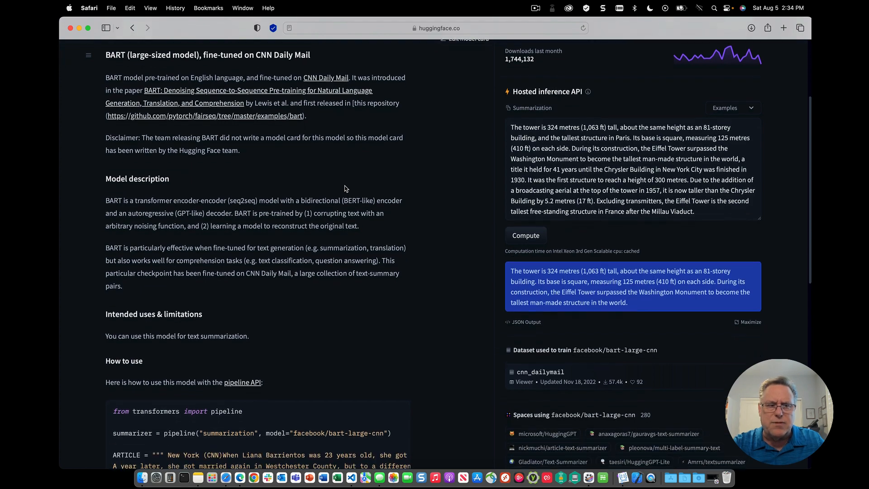
scroll(down, 3)
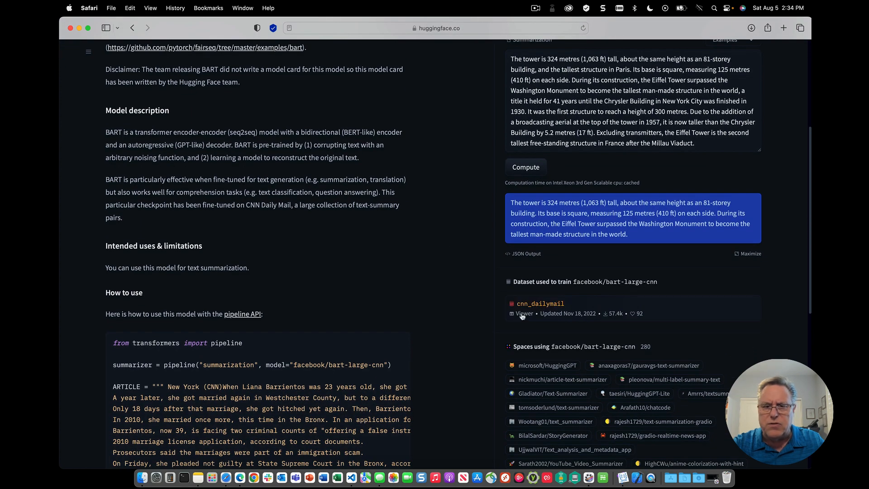
scroll(down, 3)
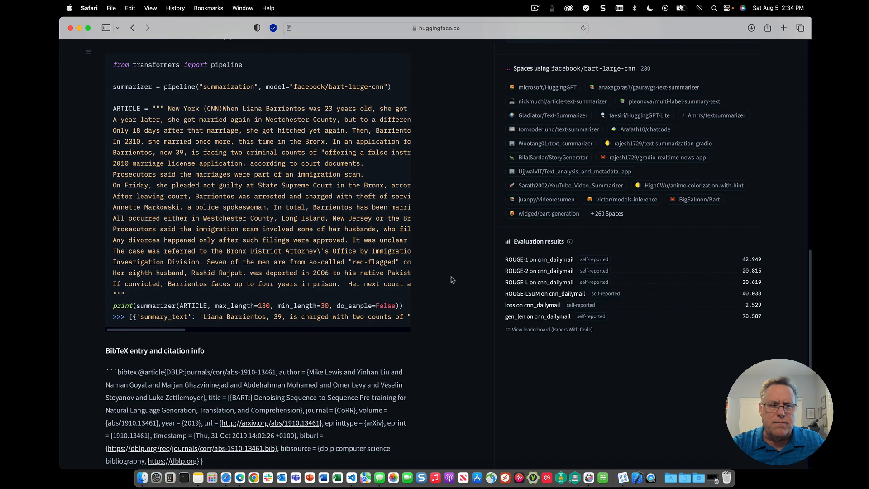
scroll(up, 3)
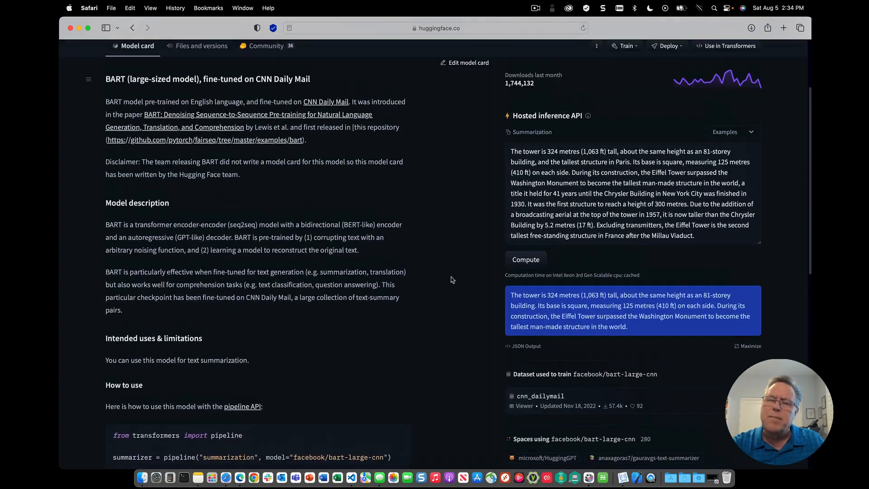
scroll(up, 3)
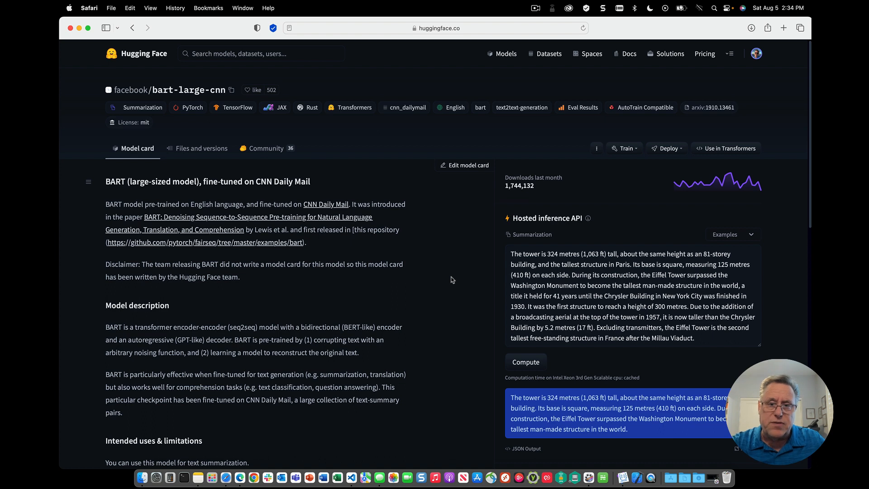
mouse_move(489, 144)
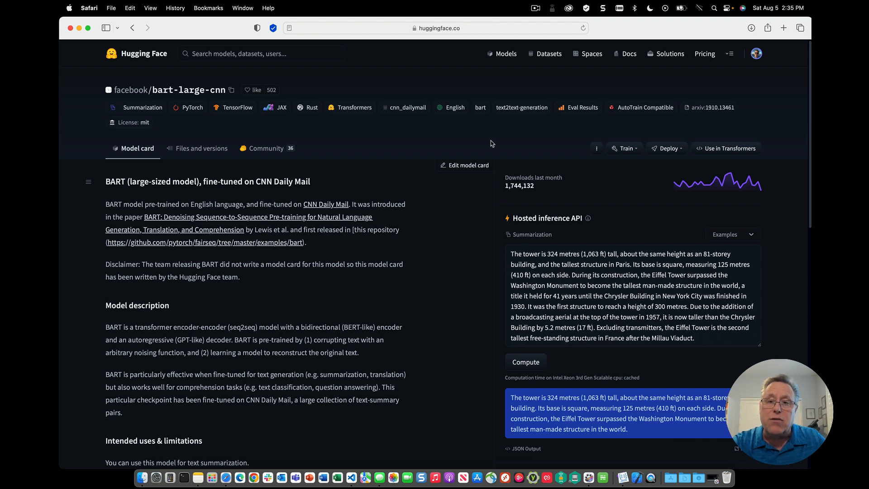
mouse_move(669, 147)
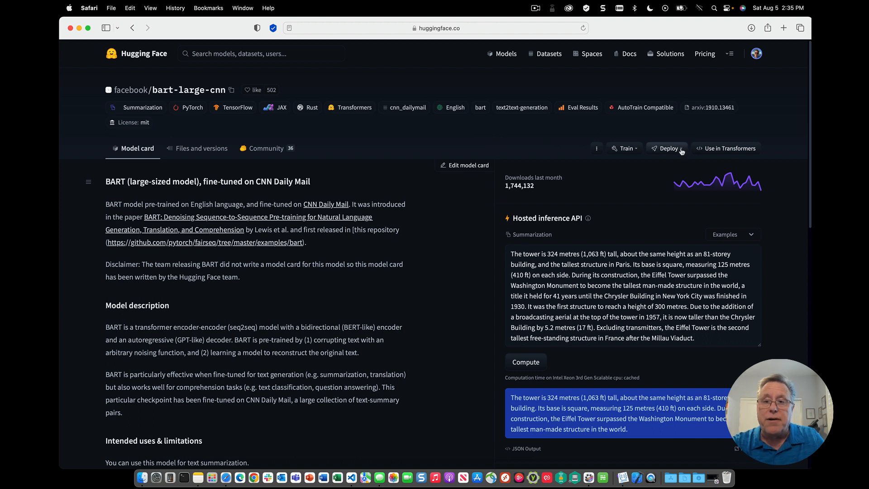
Step: Get the Inference API Python snippet for bart-large-cnn with a user access token selected
click(667, 147)
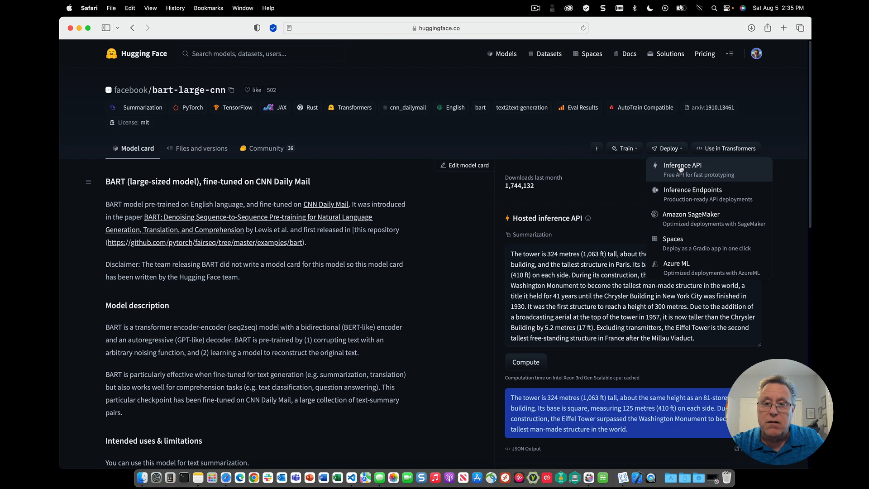
mouse_move(718, 169)
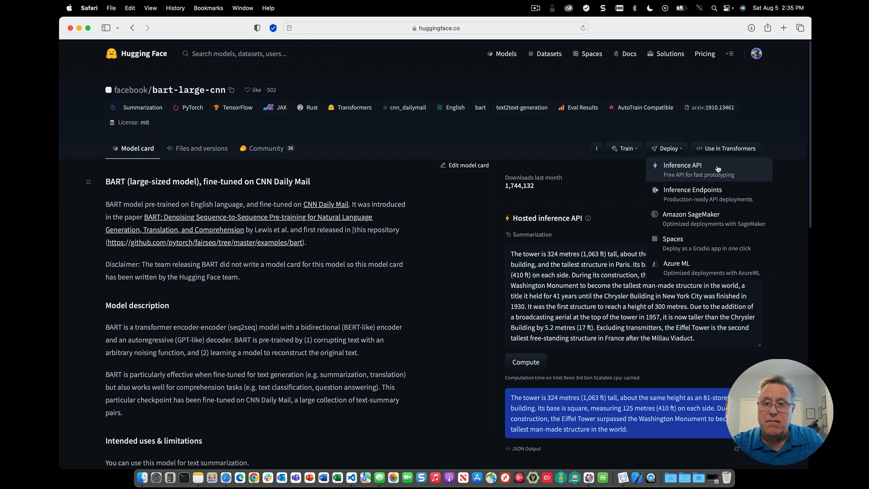
click(683, 165)
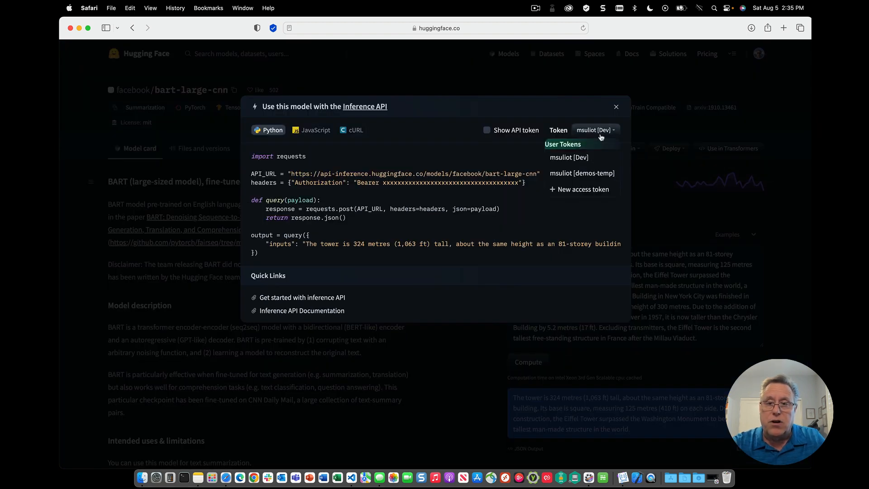
click(582, 173)
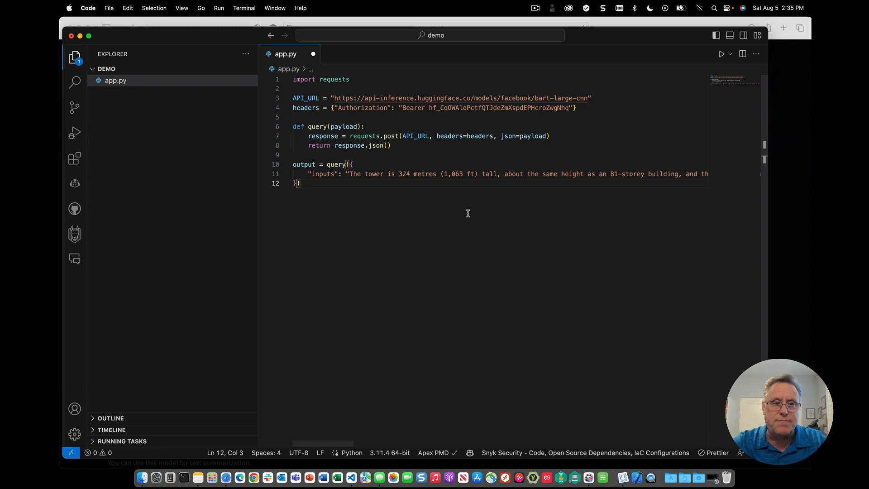
Step: Add print(output) to app.py and run it with python3 to get the hosted summary
key(Return)
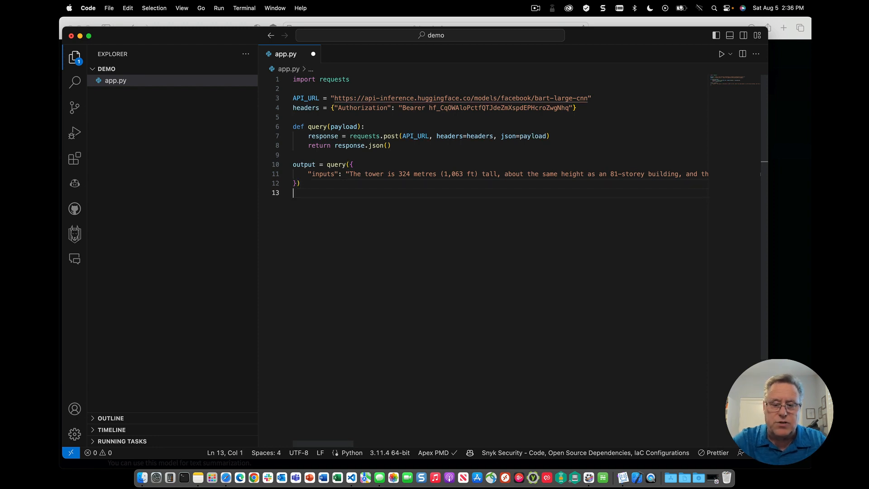
text(print(output))
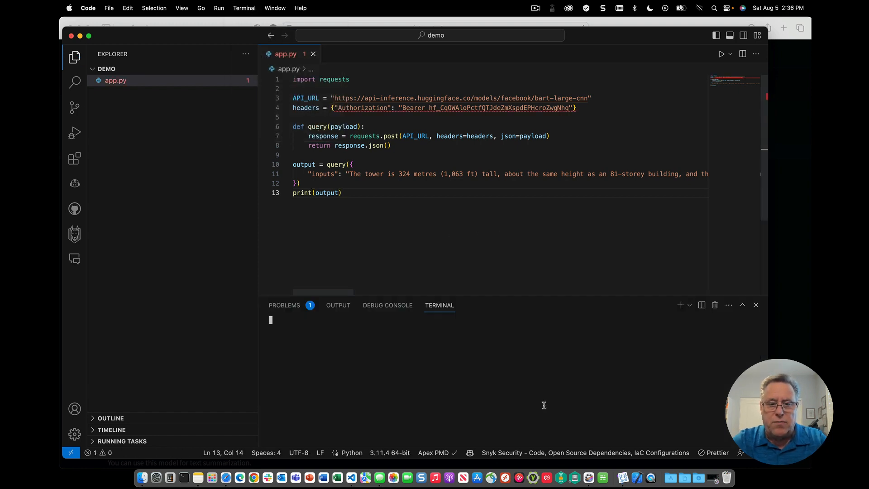
text(python3)
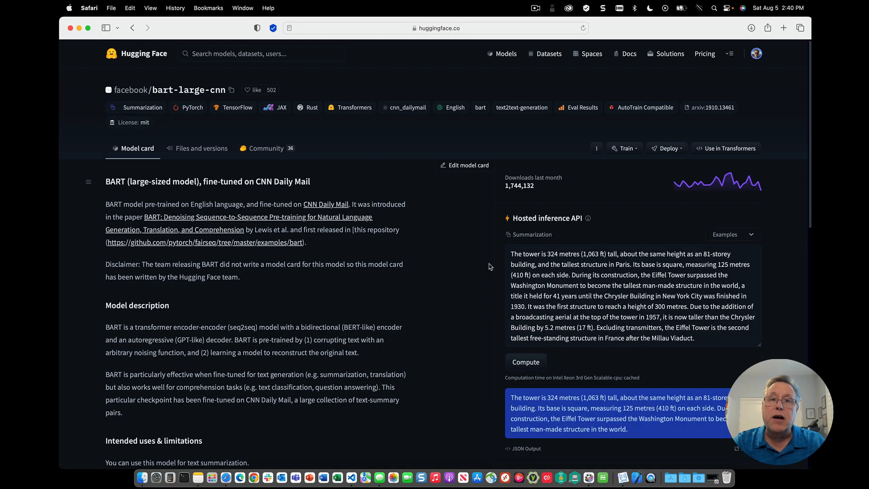
Step: Show the 'Use in Transformers' snippets for bart-large-cnn
click(729, 147)
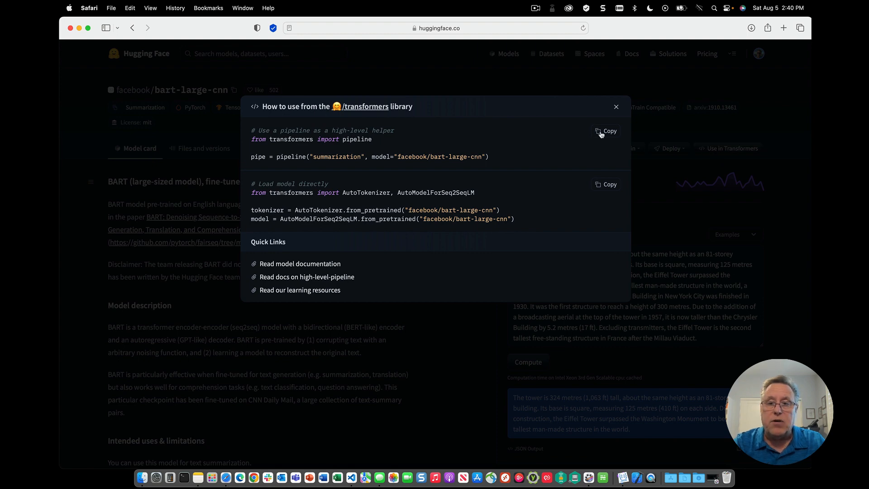
mouse_move(310, 477)
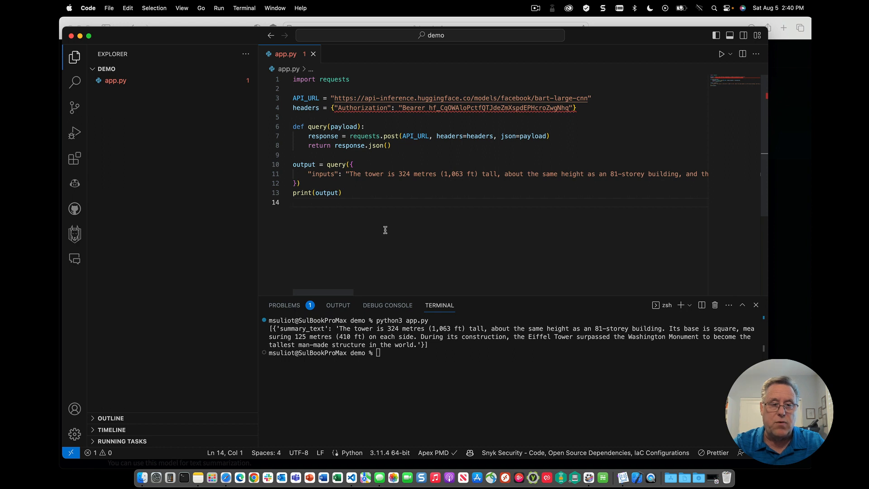
Step: Rewrite app.py with the pipeline snippet, a text variable, rtn = pipe(text) and print(rtn), then run it
text(# Use a pipeline as a high-level helper)
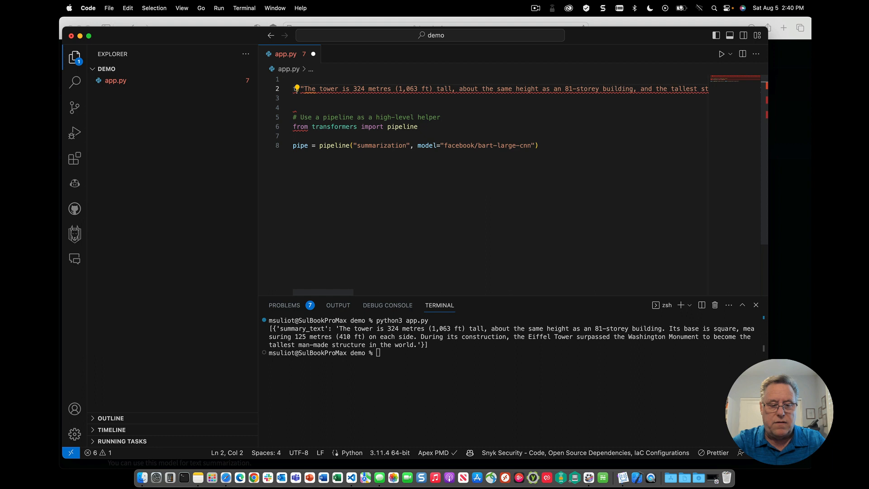
text(text =)
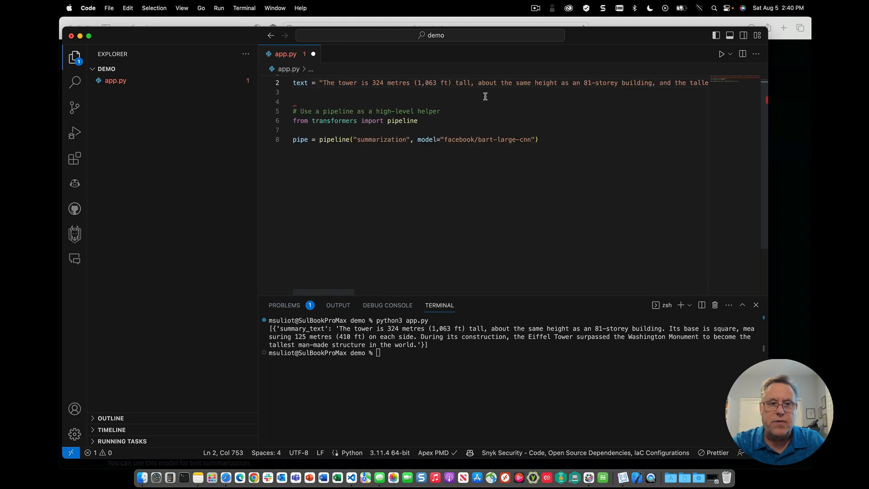
click(538, 139)
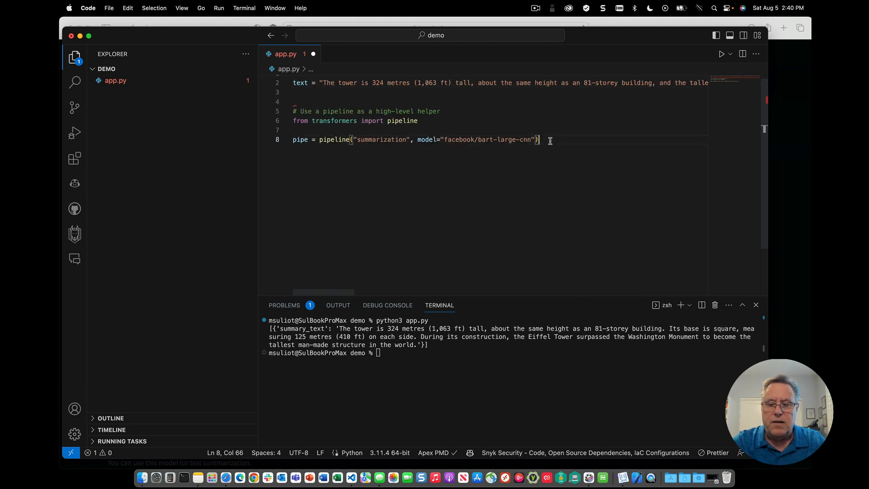
text(rtn = pipe(text)
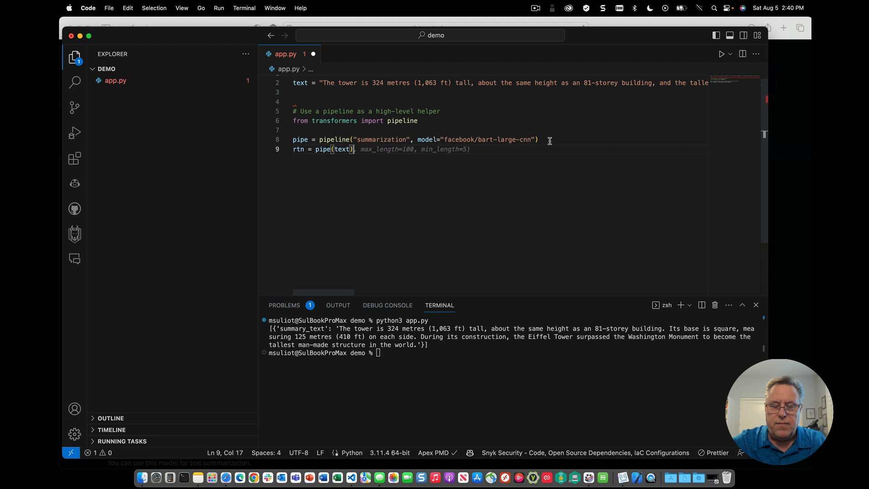
text(print(rtn))
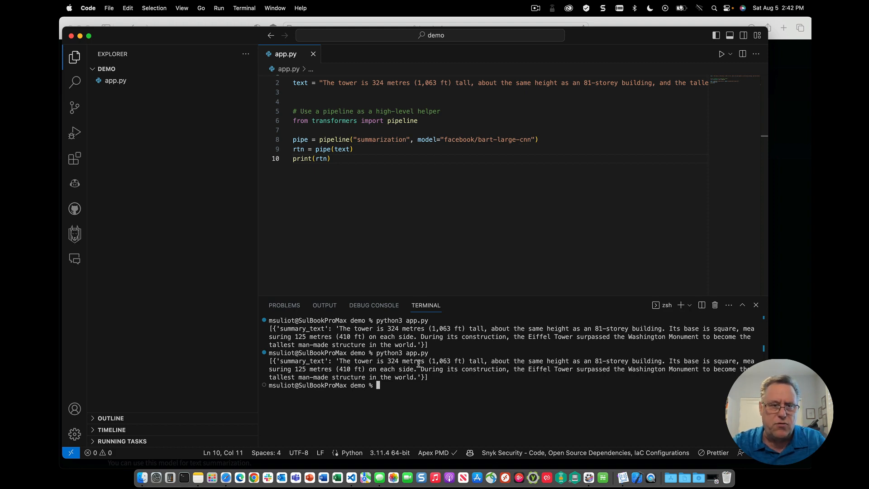
mouse_move(225, 477)
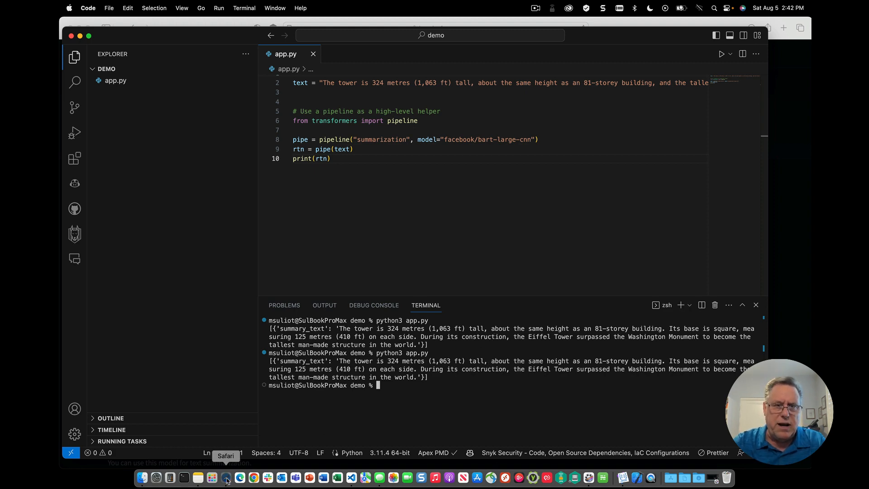
click(226, 477)
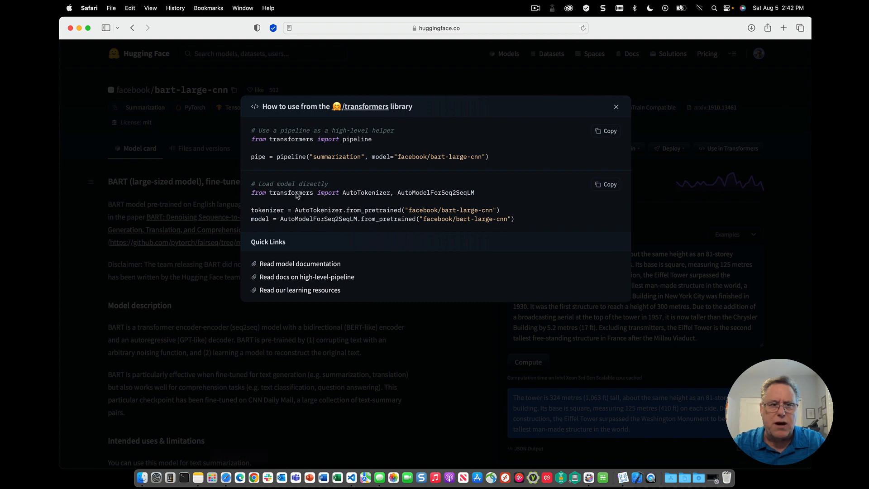
mouse_move(607, 185)
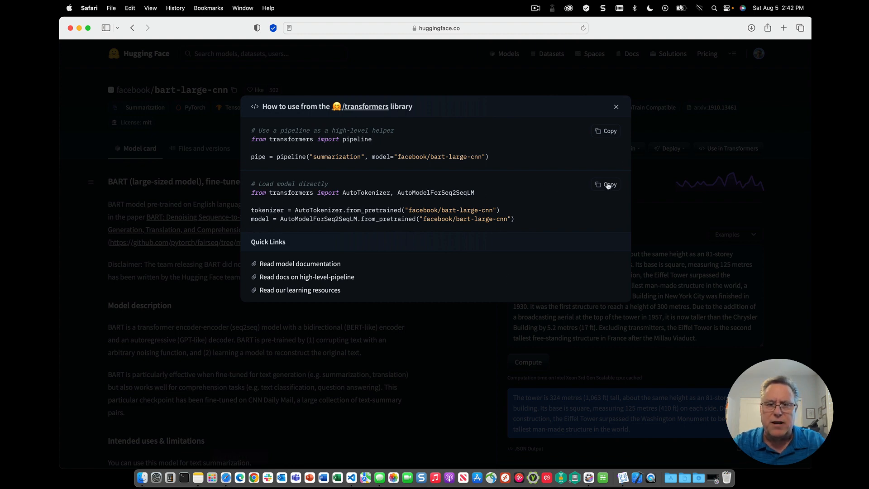
mouse_move(350, 477)
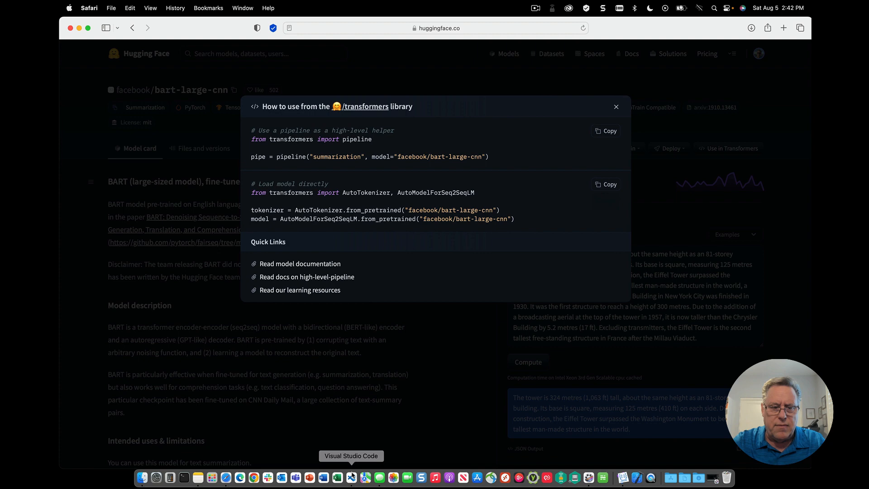
Step: Paste the AutoTokenizer/AutoModelForSeq2SeqLM snippet and add pipeline to the transformers import
click(349, 477)
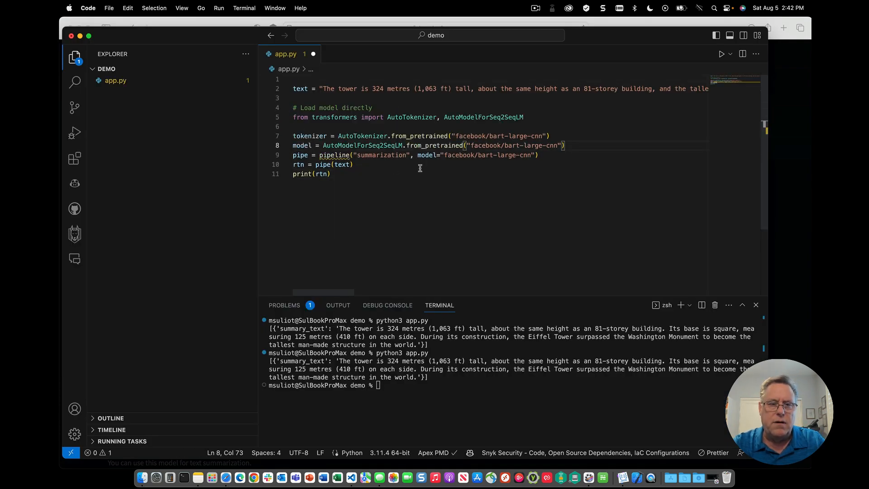
key(Return)
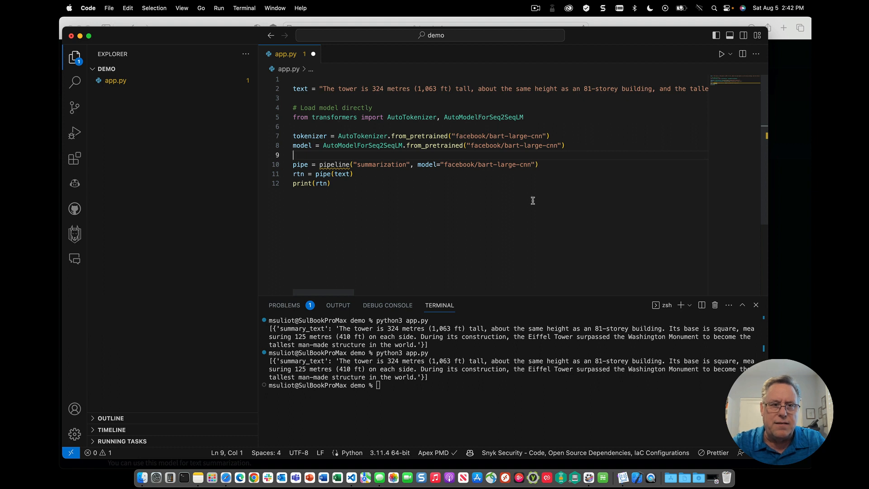
click(524, 117)
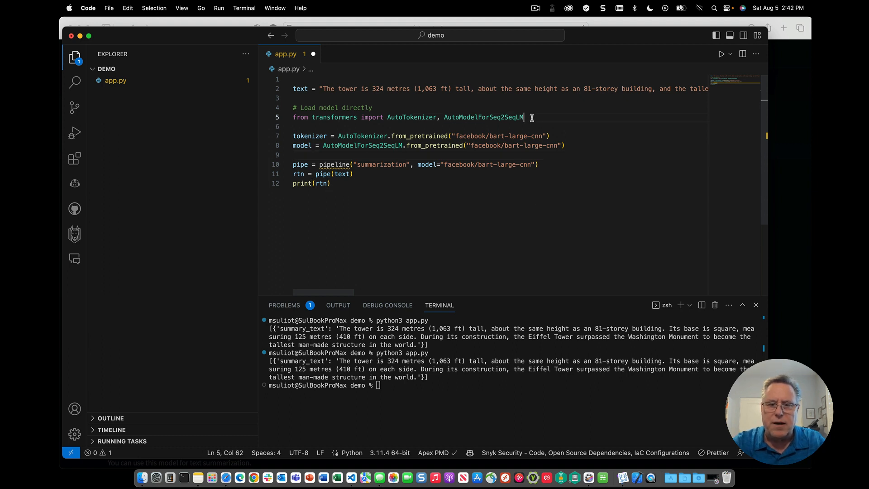
text(, pipeline)
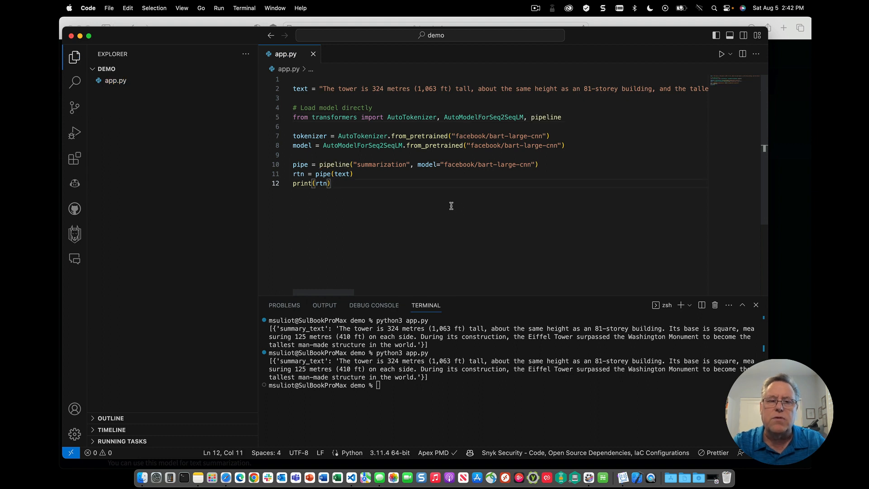
Step: Pass tokenizer=tokenizer to pipeline() and rerun python3 app.py
double_click(310, 136)
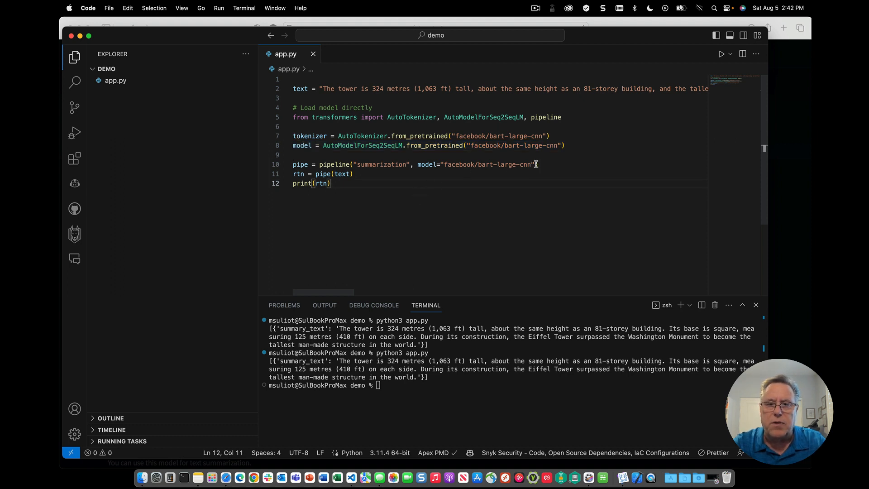
text(,)
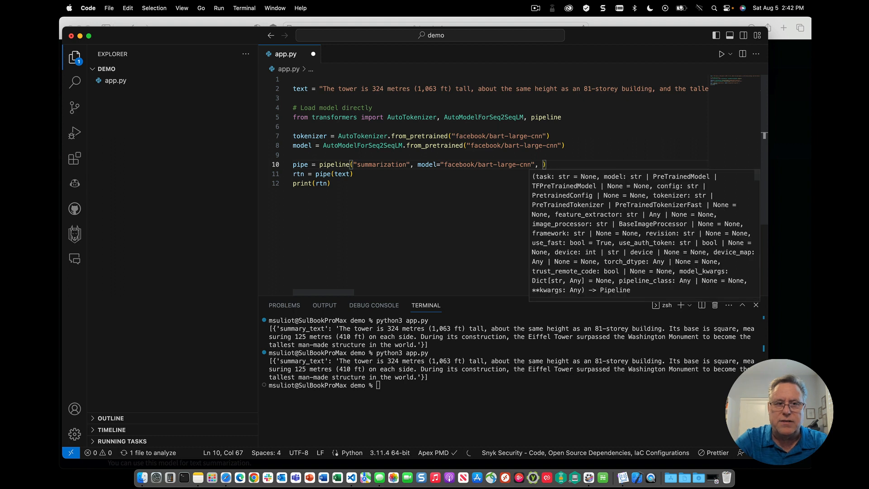
text(tokenizer=tokenizer)
click(511, 385)
text(python3 app.py)
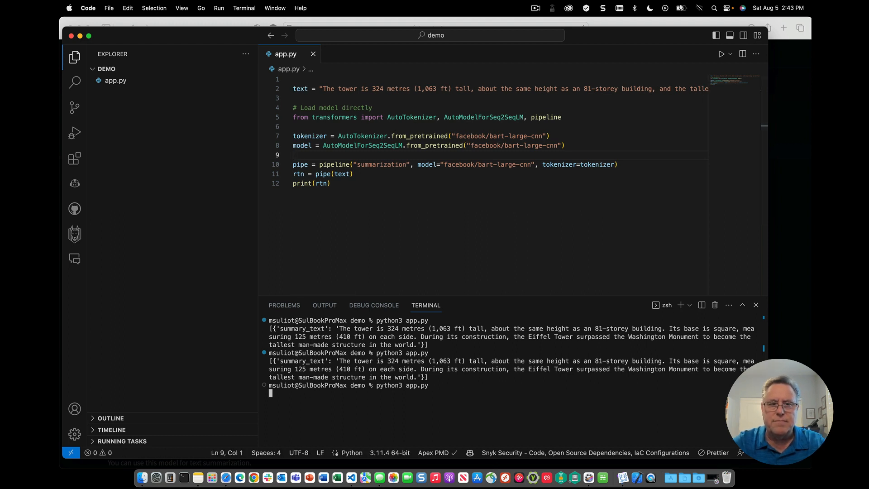
key(Return)
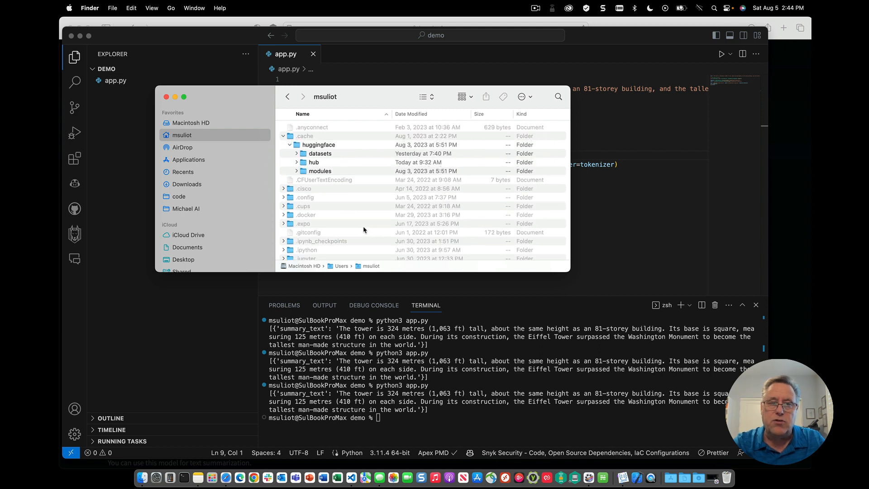
Step: Expand .cache/huggingface/hub in Finder to reveal the cached models-- folders including bart-large-cnn
click(283, 136)
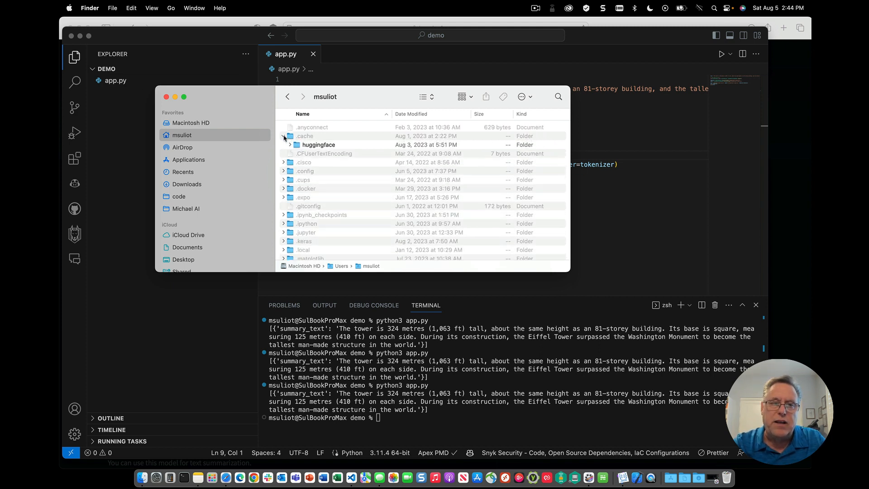
click(283, 136)
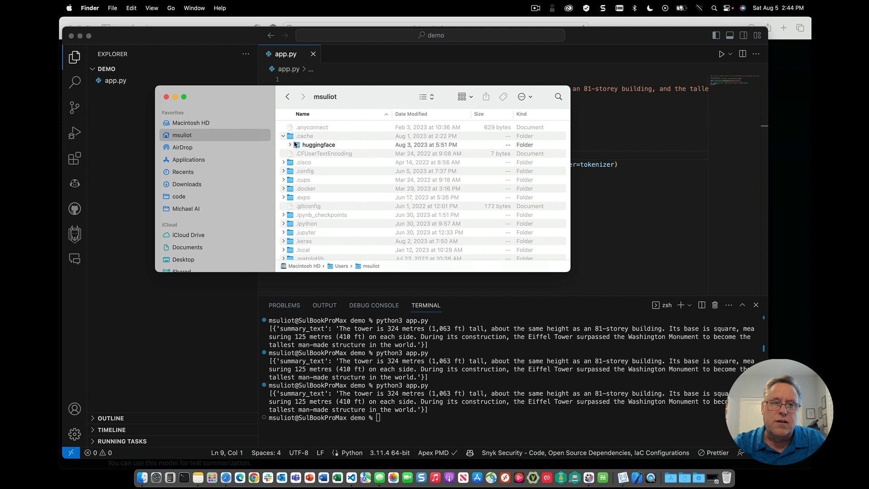
click(290, 144)
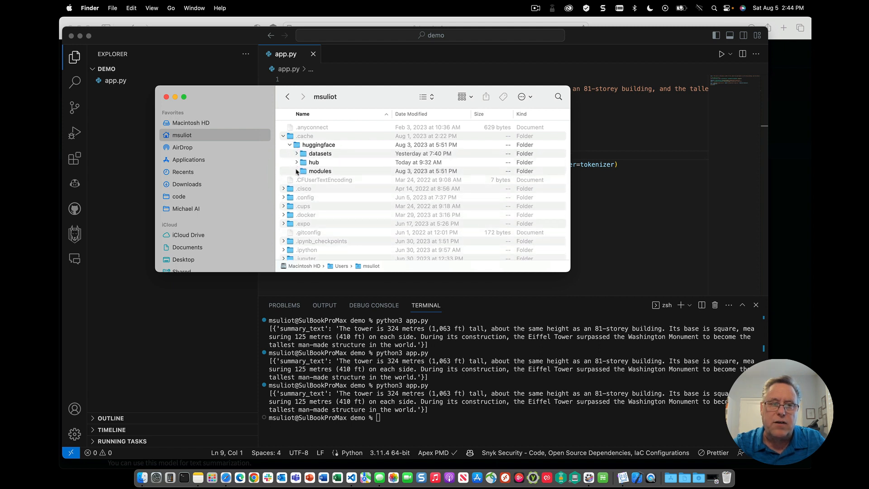
click(297, 162)
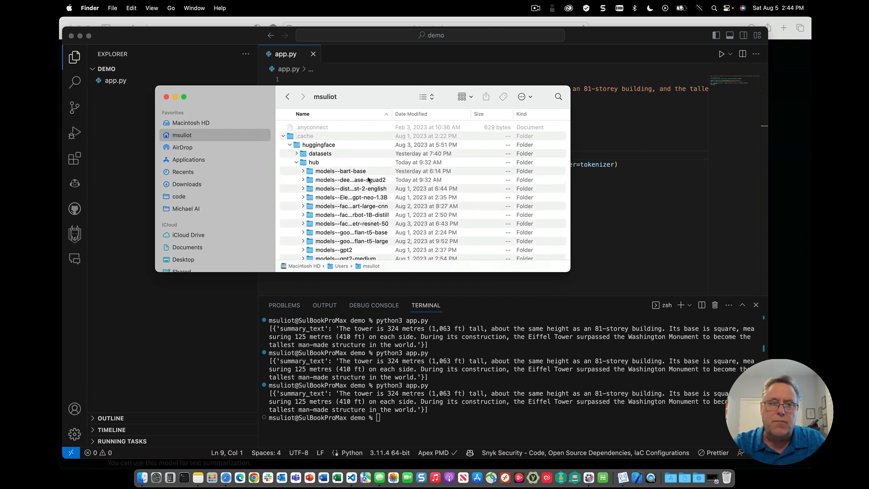
scroll(down, 3)
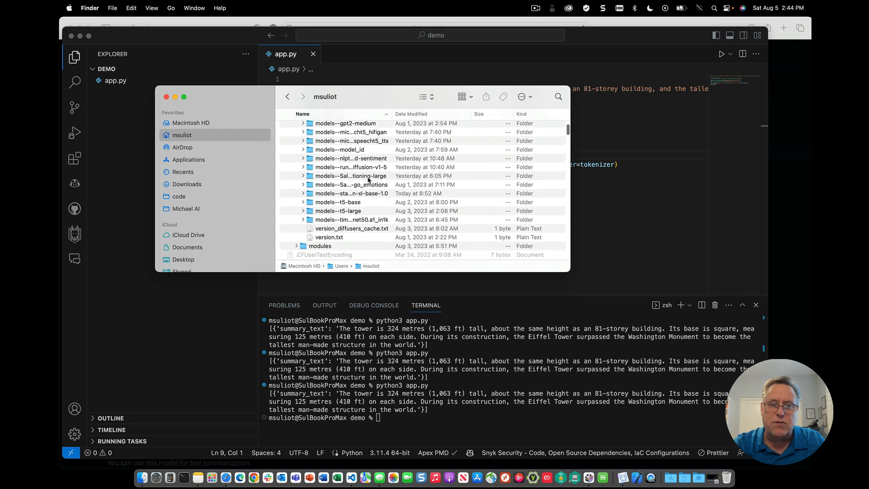
scroll(up, 3)
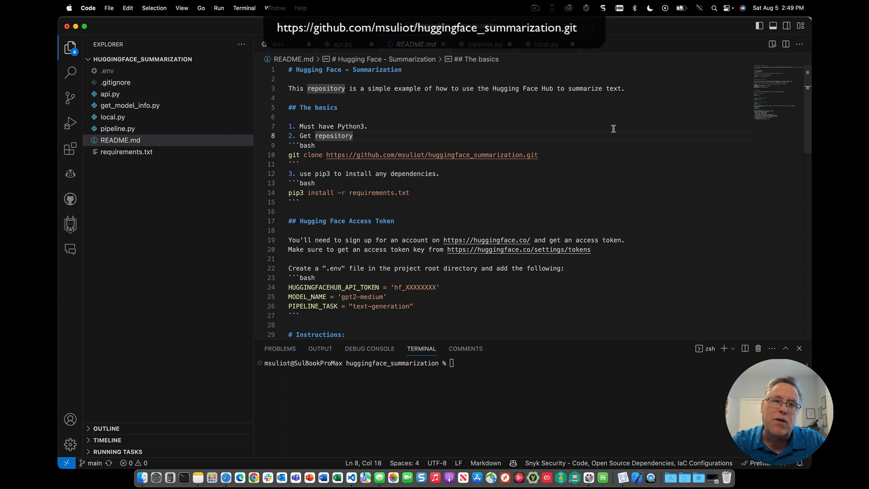
mouse_move(363, 83)
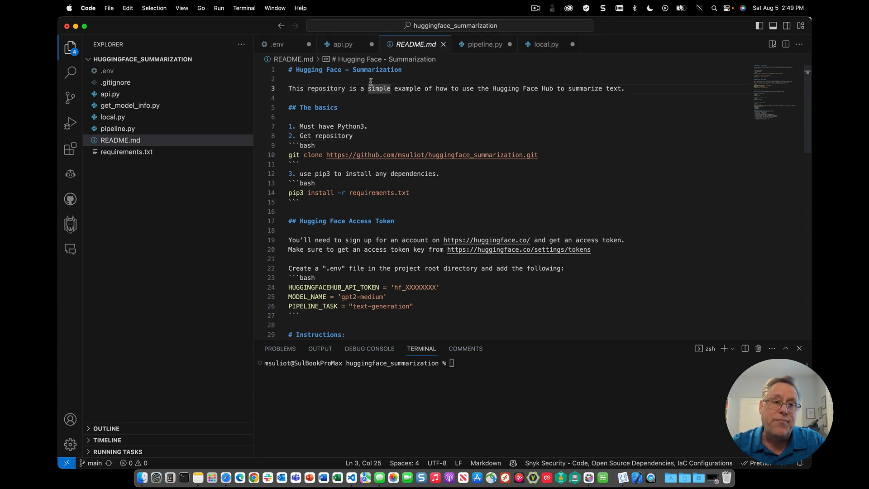
Step: Open the project's .env setting MODEL_NAME facebook/bart-large-cnn and PIPELINE_TASK summarization
click(275, 44)
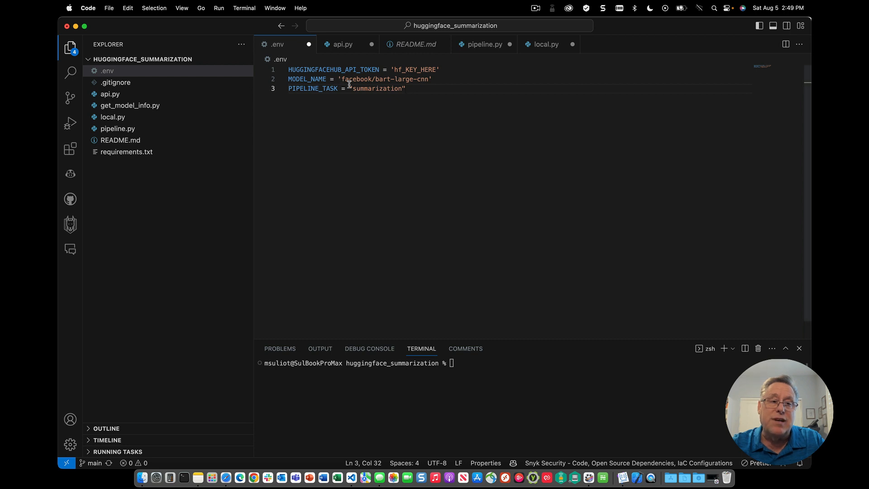
mouse_move(423, 106)
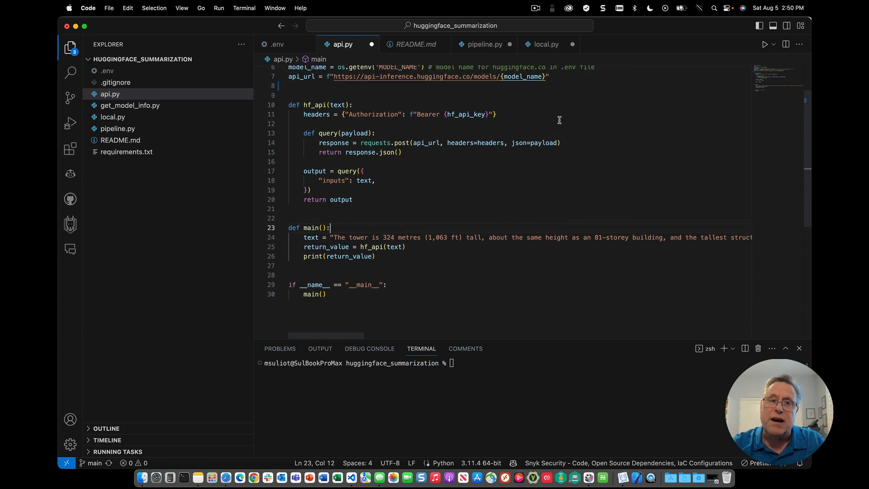
Step: Scroll api.py up to its imports reading the token and model name from .env
scroll(up, 3)
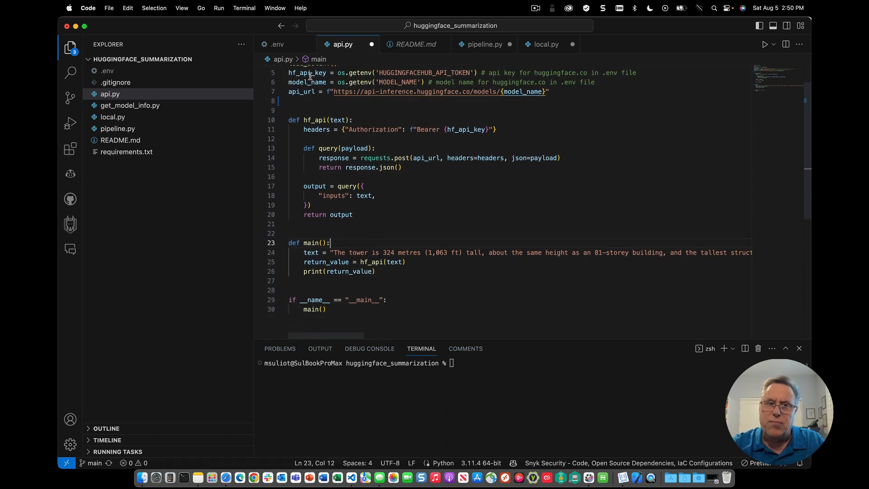
mouse_move(557, 126)
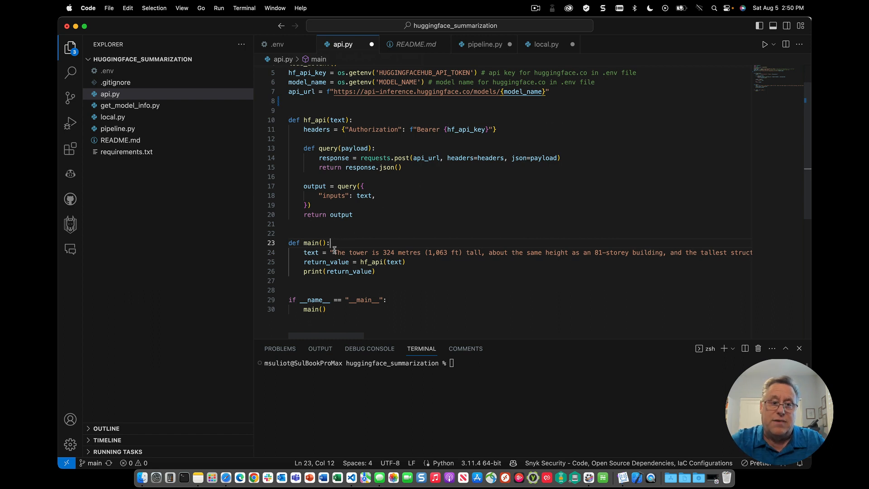
mouse_move(412, 57)
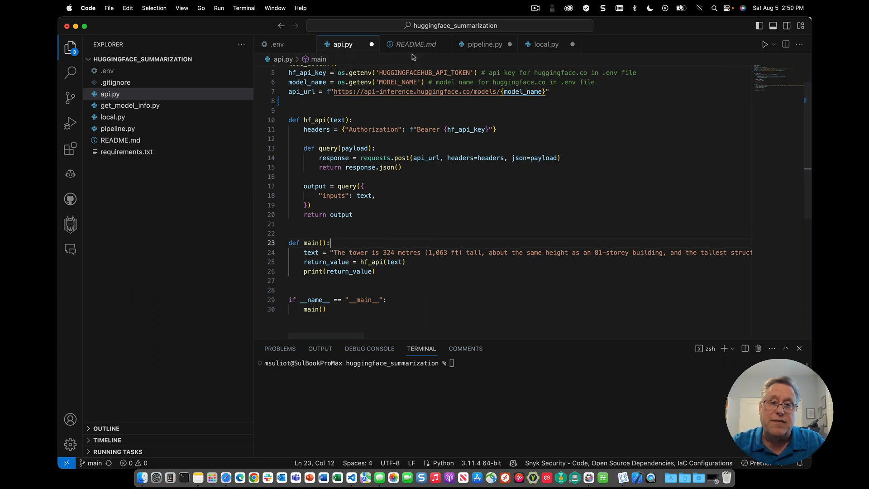
Step: Review pipeline.py from the top, then switch to local.py's transformers tokenizer and model loading
click(483, 44)
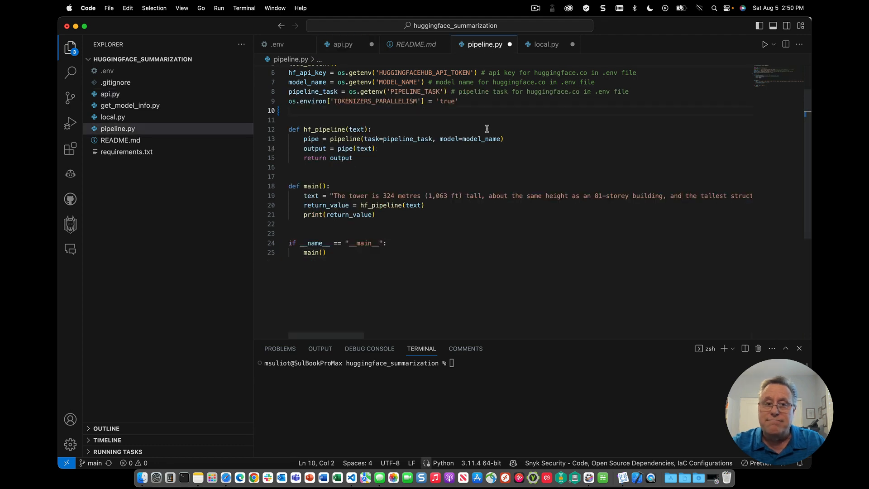
scroll(up, 3)
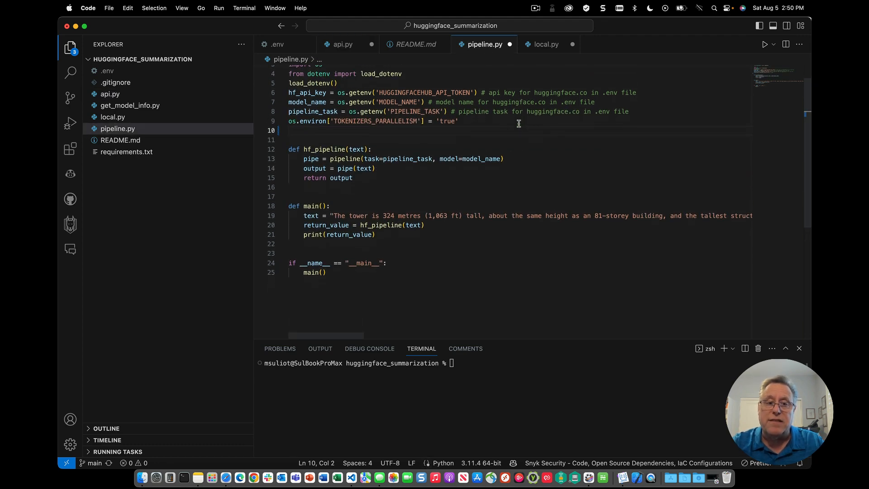
click(544, 43)
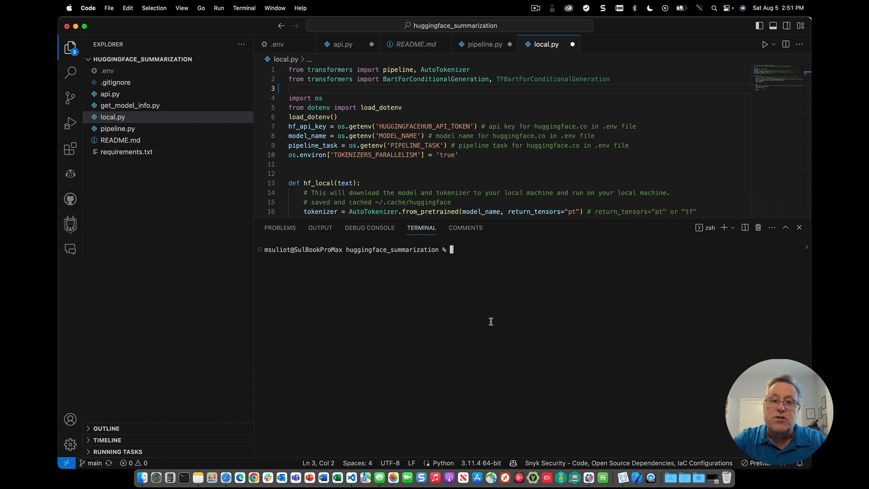
Step: Run python3 get_model_info.py in the terminal to print facebook/bart-large-cnn's details
text(python3)
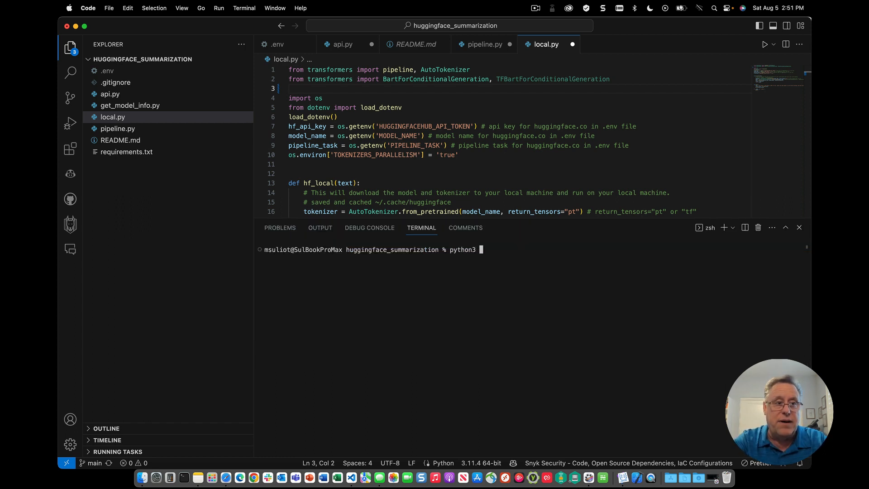
text(get_model_info.py)
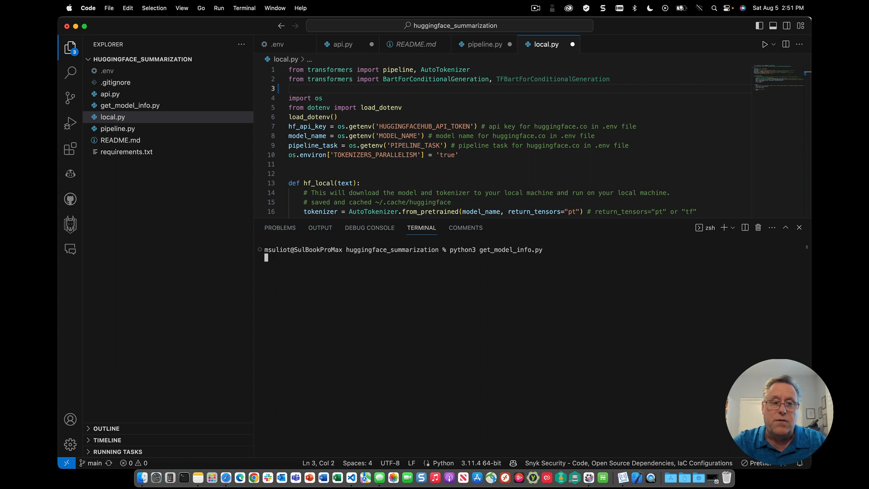
key(Return)
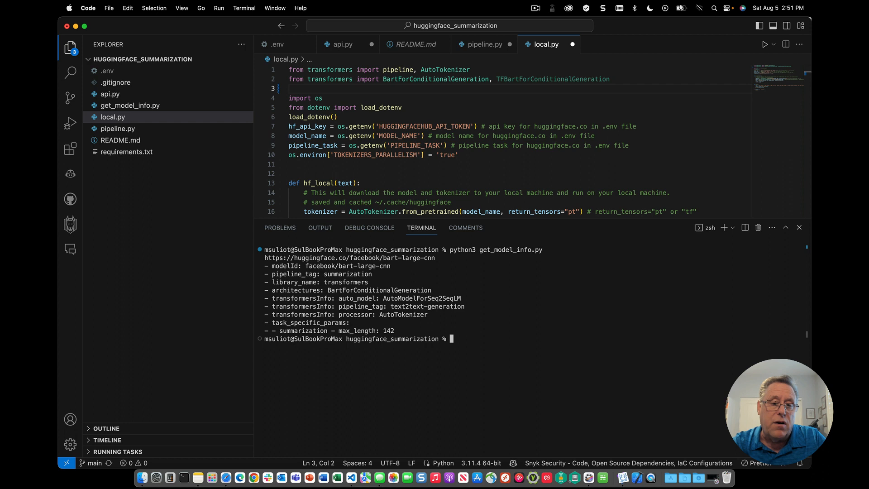
Step: Highlight AutoModelForSeq2SeqLM, AutoTokenizer and BartForConditionalGeneration in the output
double_click(421, 298)
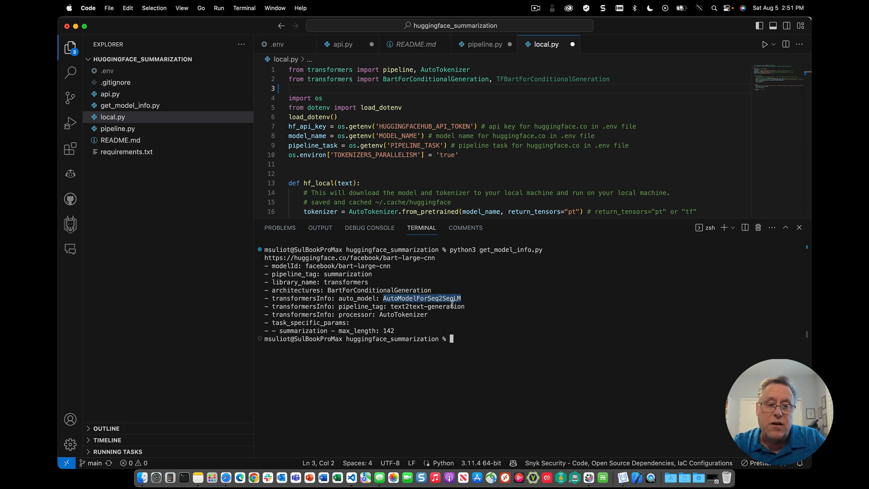
double_click(403, 314)
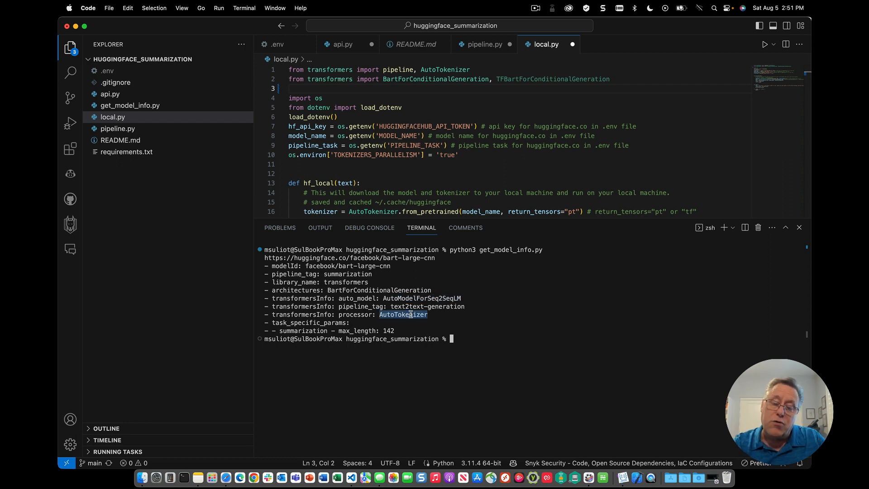
mouse_move(505, 314)
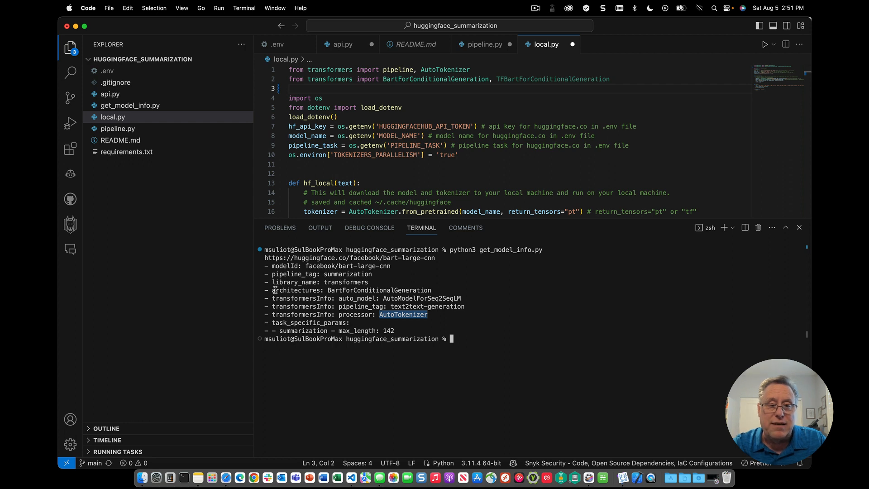
double_click(353, 289)
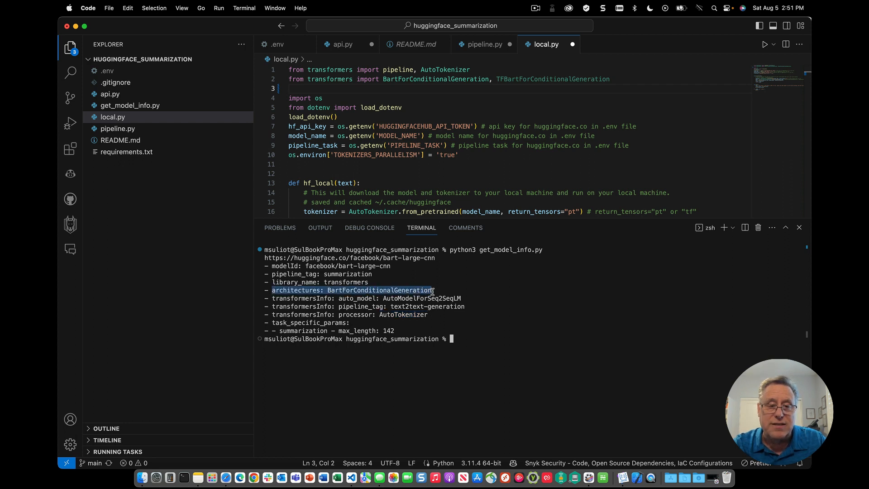